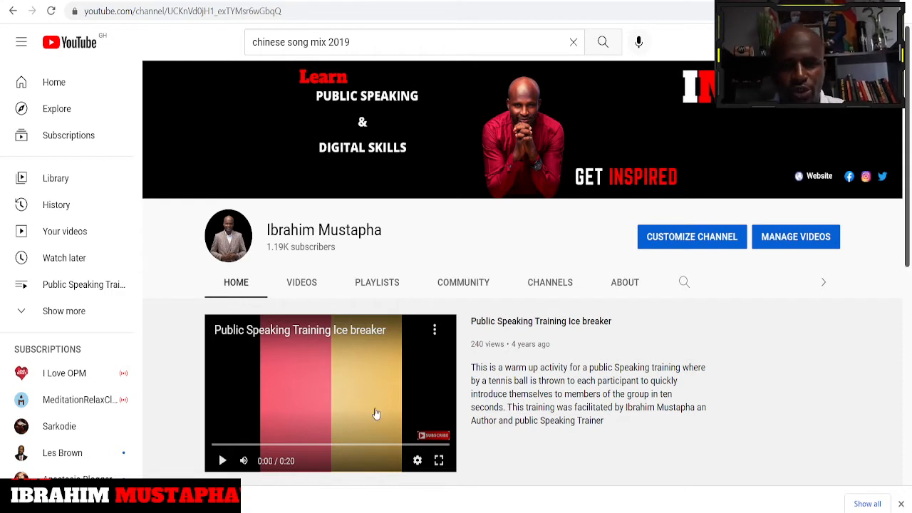
mouse_move(356, 376)
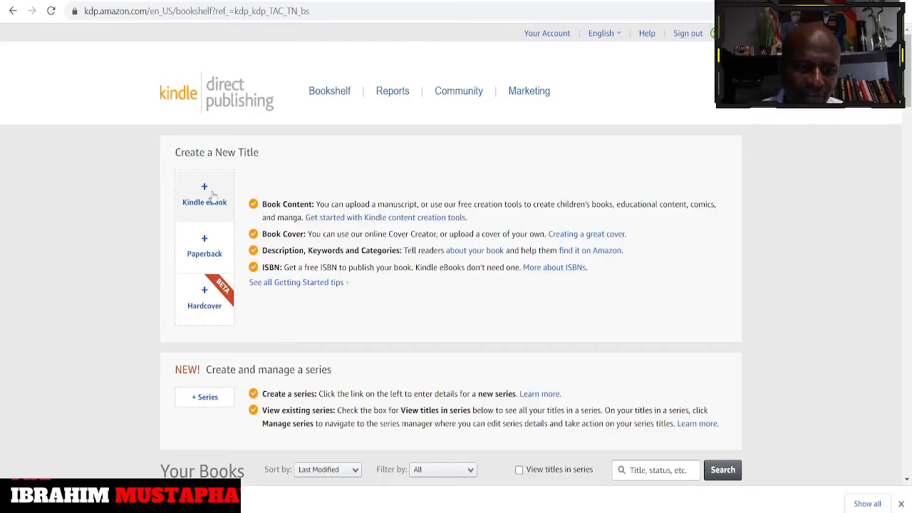
mouse_move(210, 314)
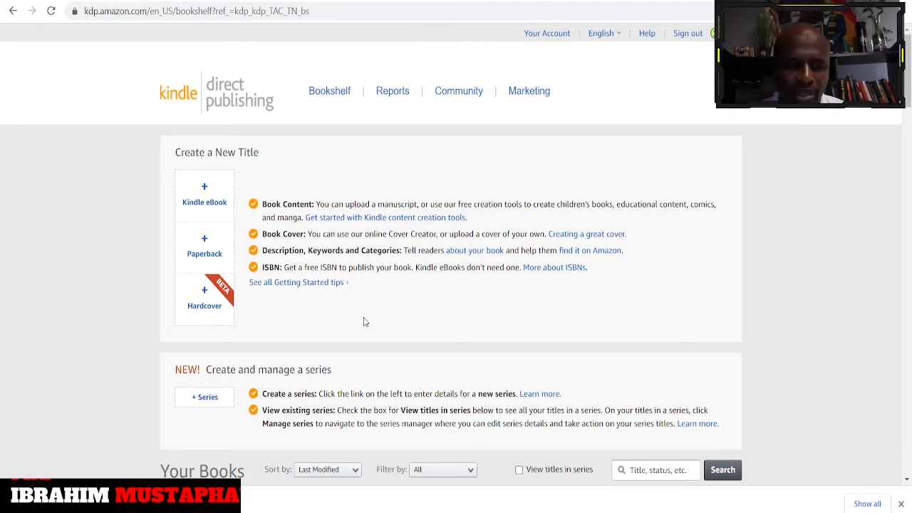
Start a new hardcover title from the Bookshelf and scroll to its empty Book Title and Subtitle fields
scroll(up, 3)
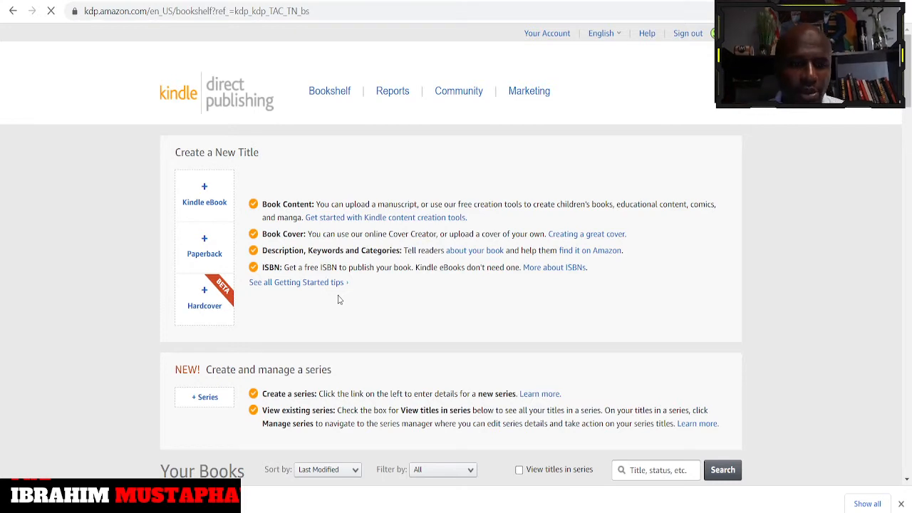
click(204, 296)
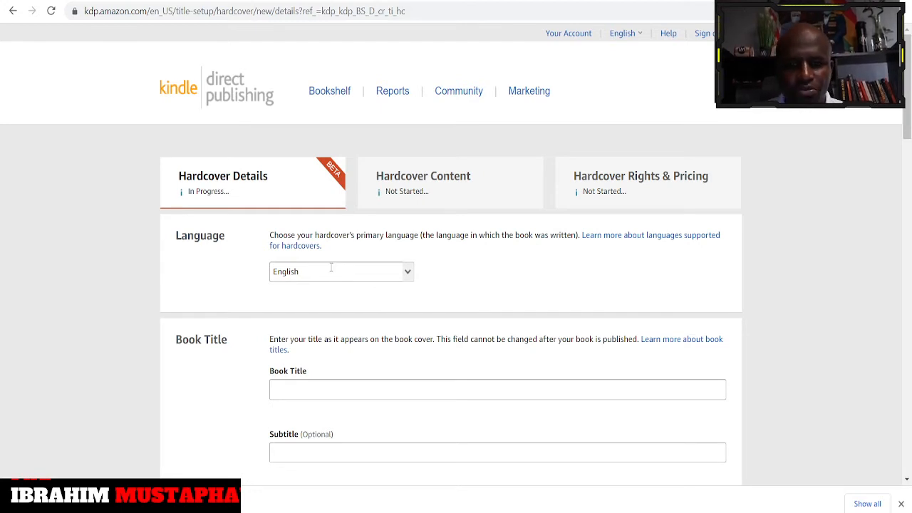
scroll(down, 3)
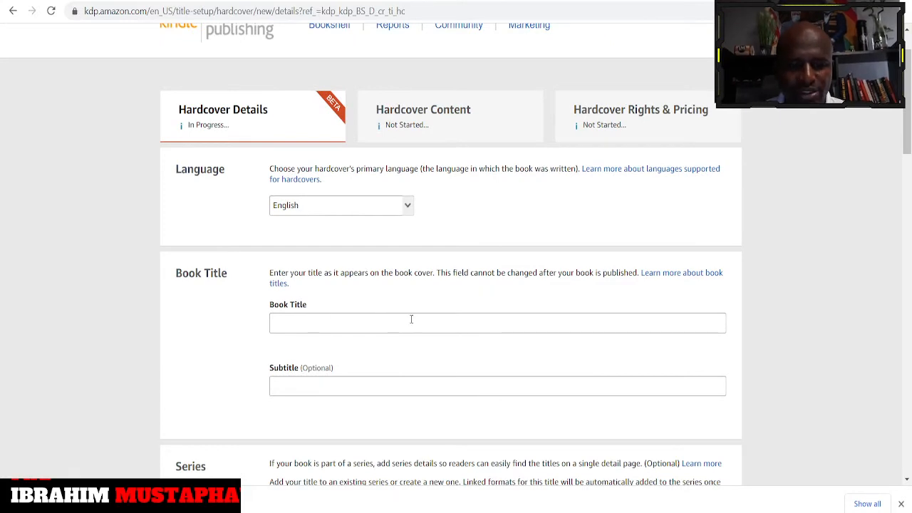
scroll(down, 3)
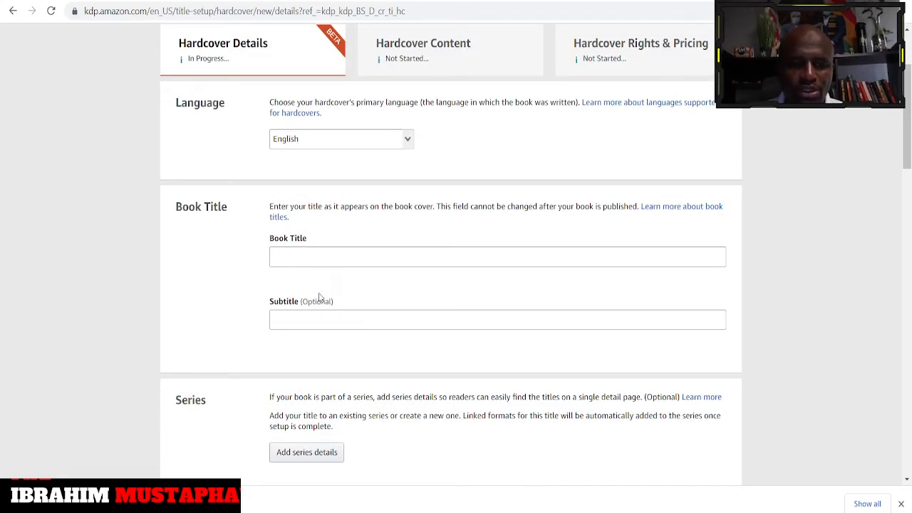
mouse_move(340, 281)
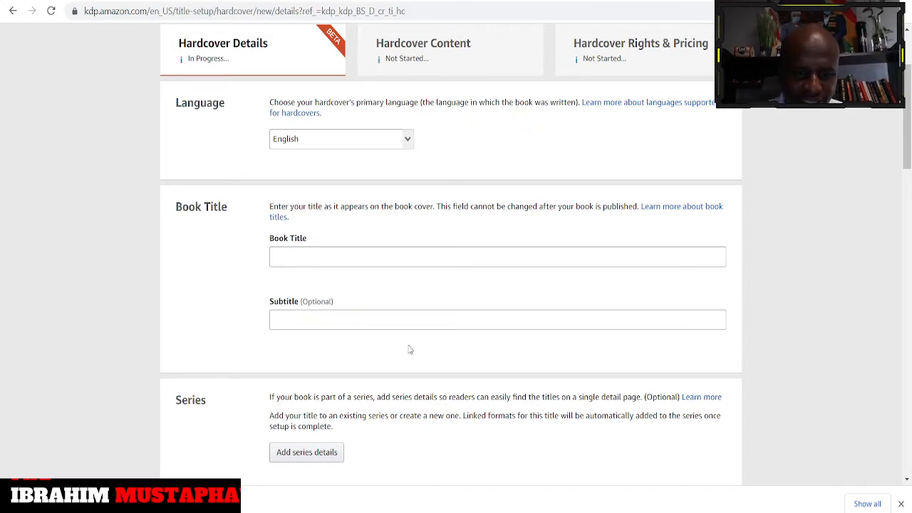
scroll(down, 3)
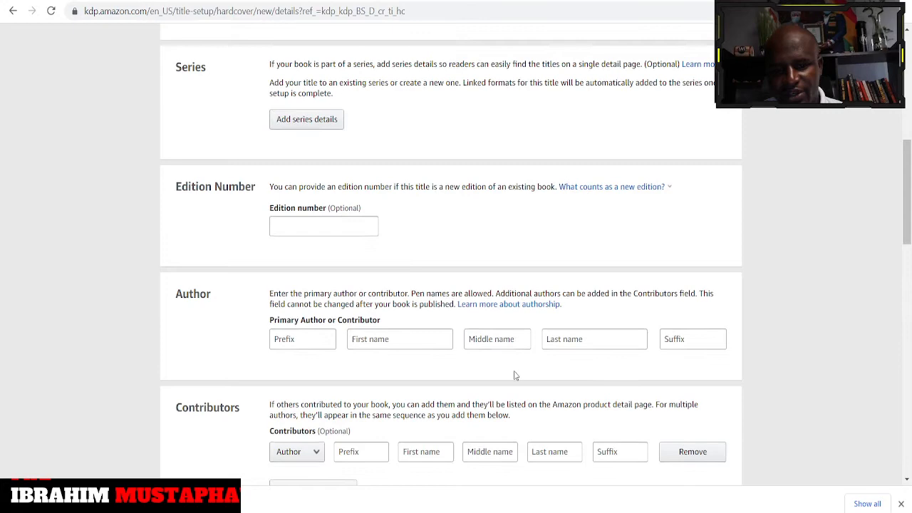
scroll(down, 3)
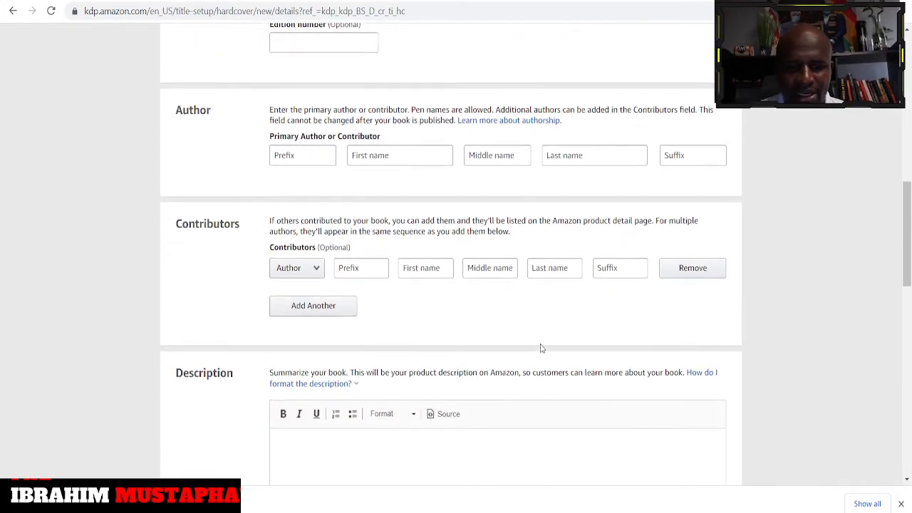
scroll(down, 3)
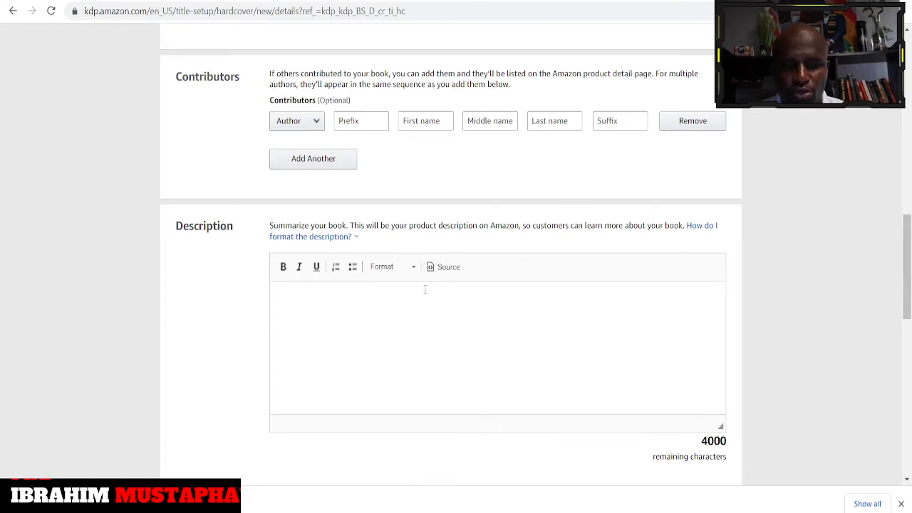
scroll(down, 3)
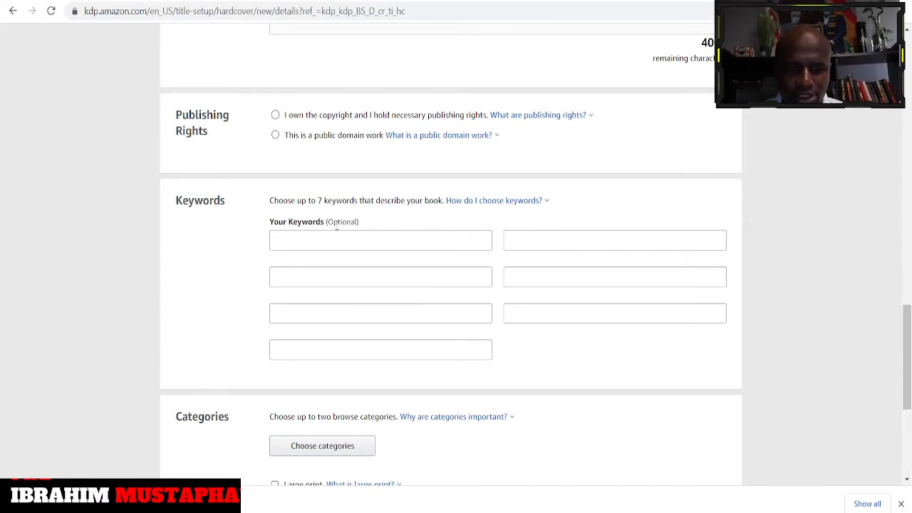
mouse_move(435, 258)
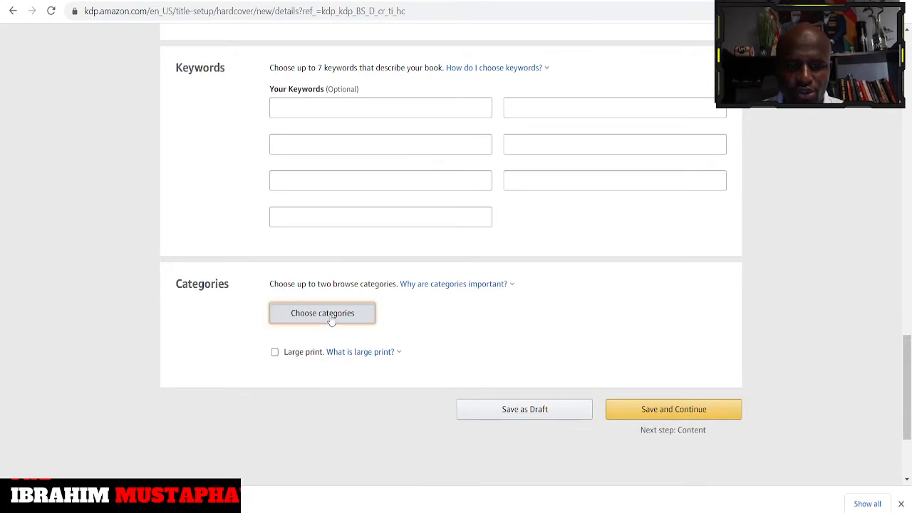
click(322, 312)
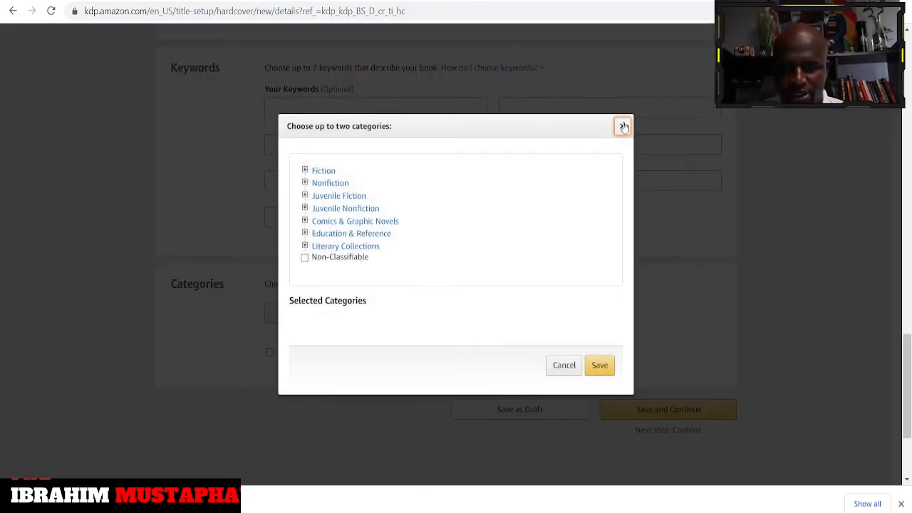
click(622, 126)
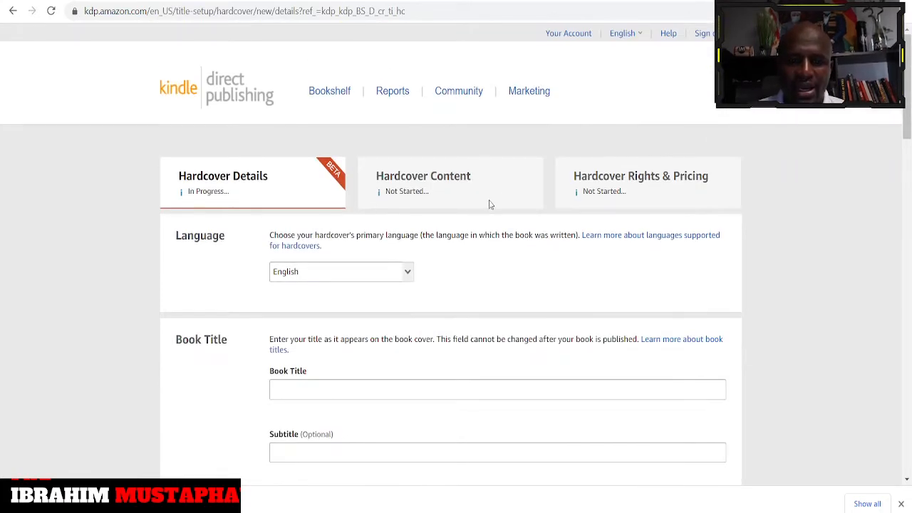
mouse_move(476, 205)
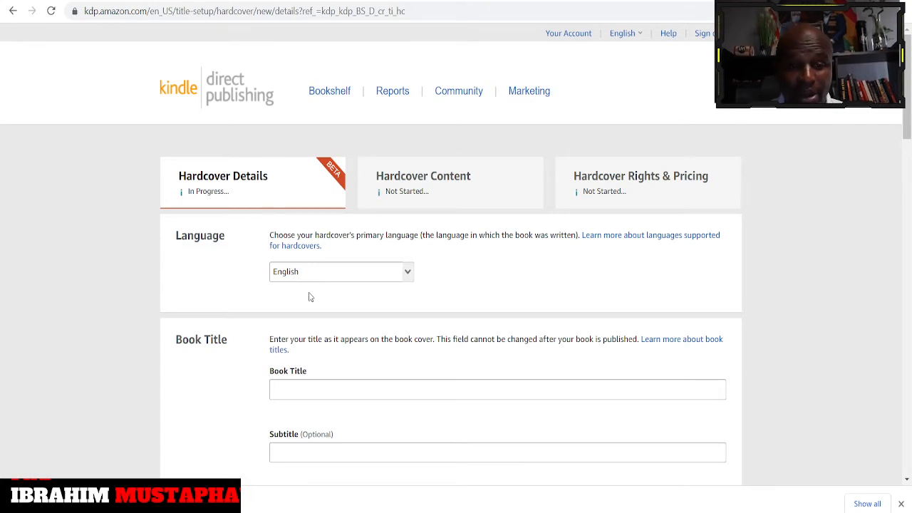
mouse_move(383, 262)
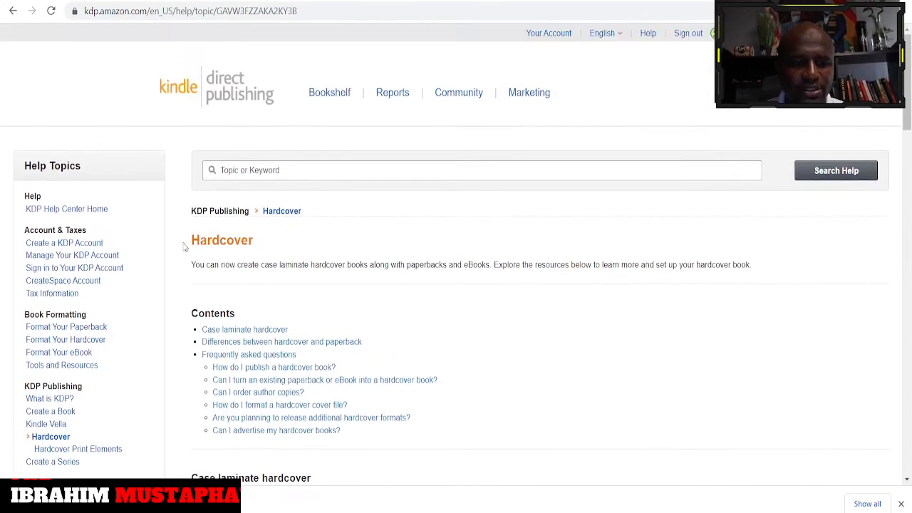
Scroll the Hardcover help page to the 'Differences between paperback and hardcover' table
scroll(down, 3)
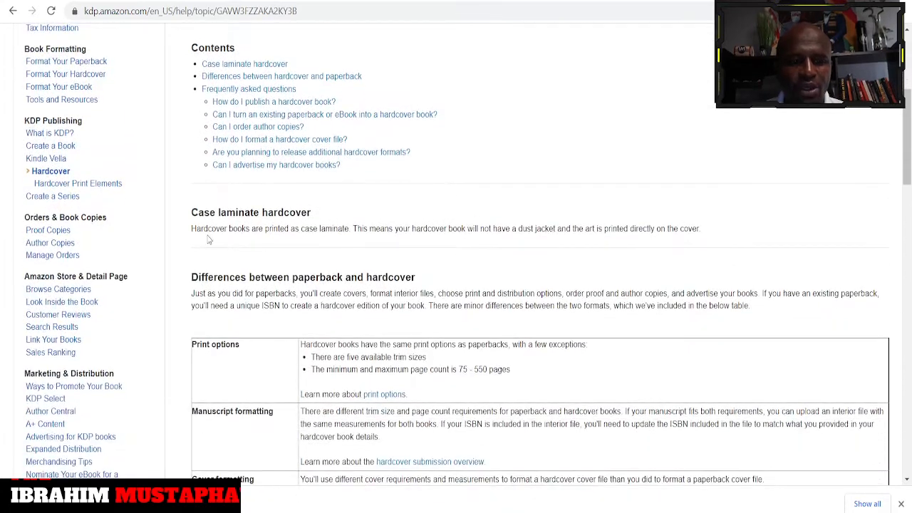
scroll(down, 3)
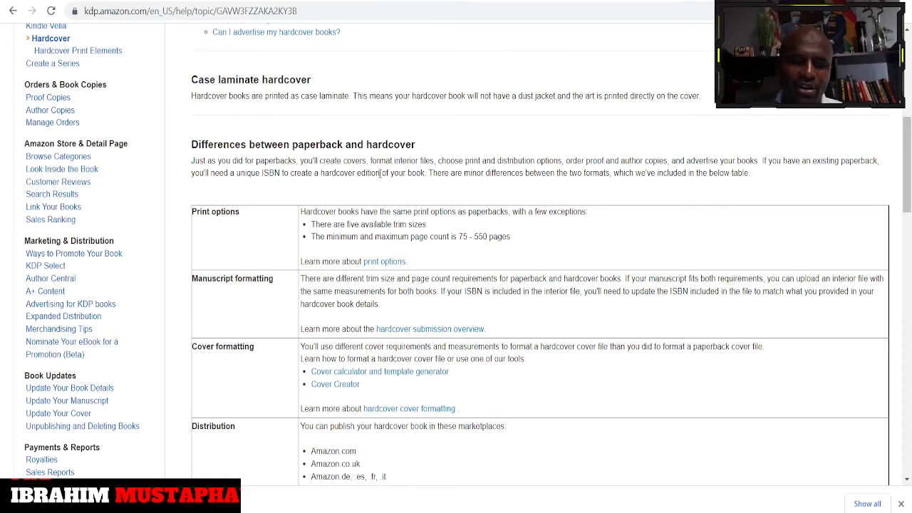
mouse_move(316, 255)
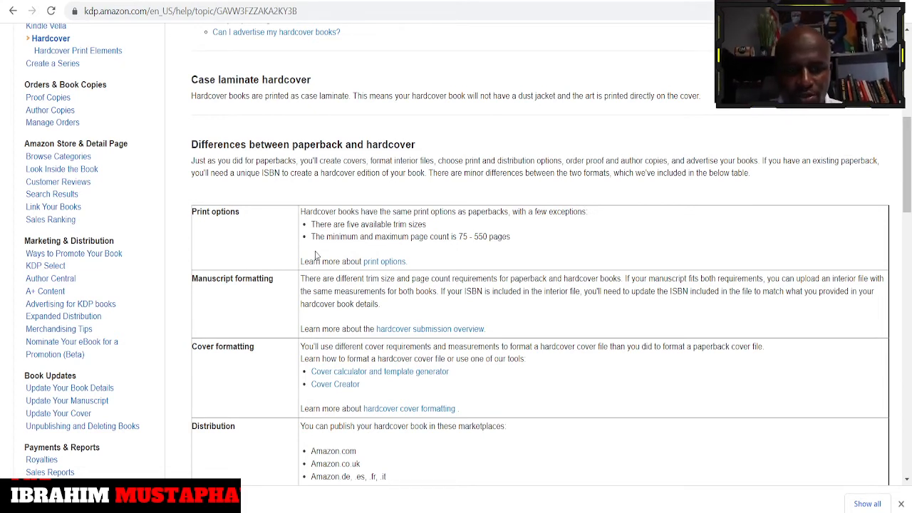
mouse_move(299, 247)
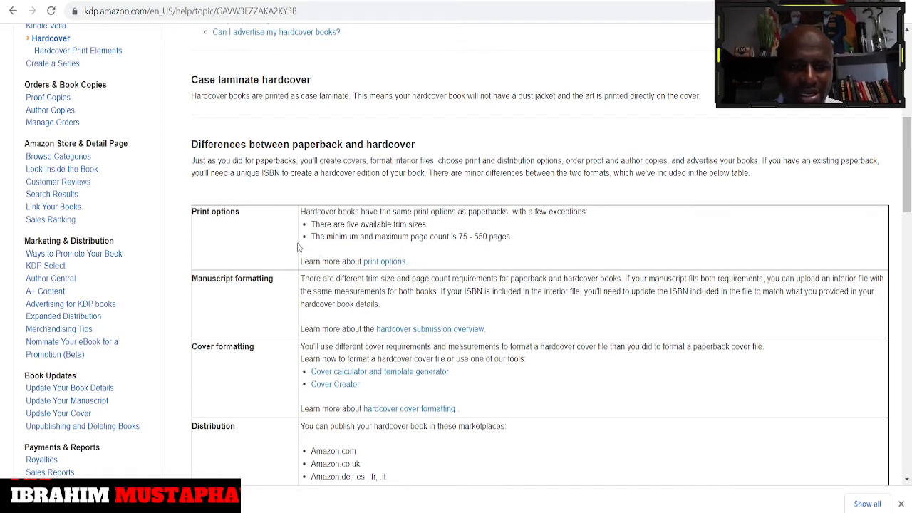
mouse_move(458, 222)
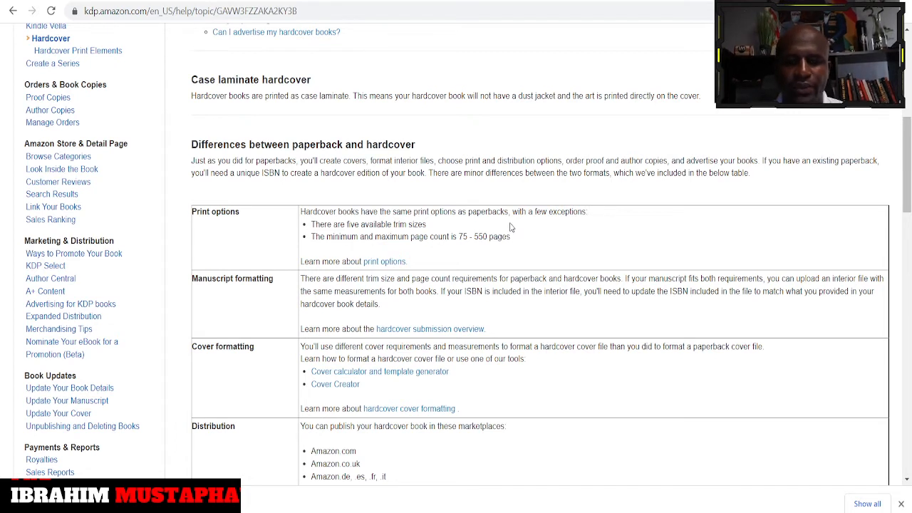
mouse_move(384, 261)
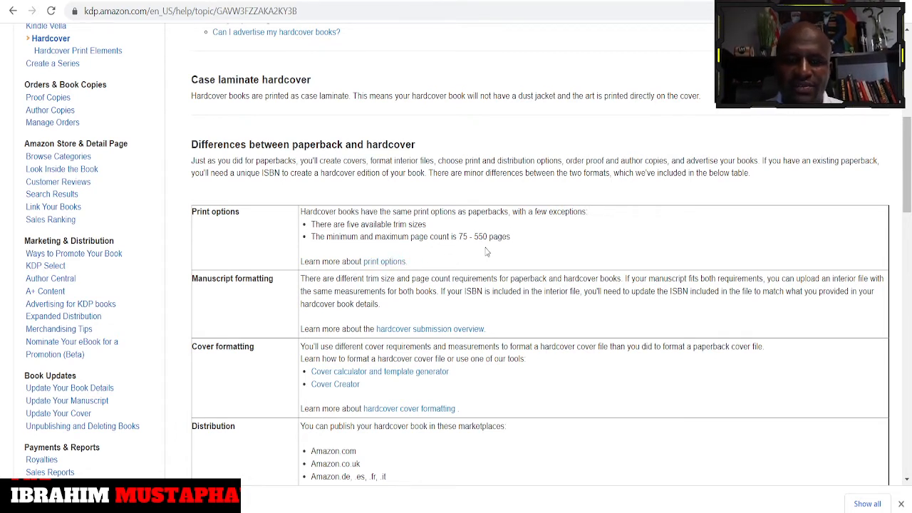
Scroll past Cover formatting to the hardcover Distribution and Printing costs rows
scroll(down, 3)
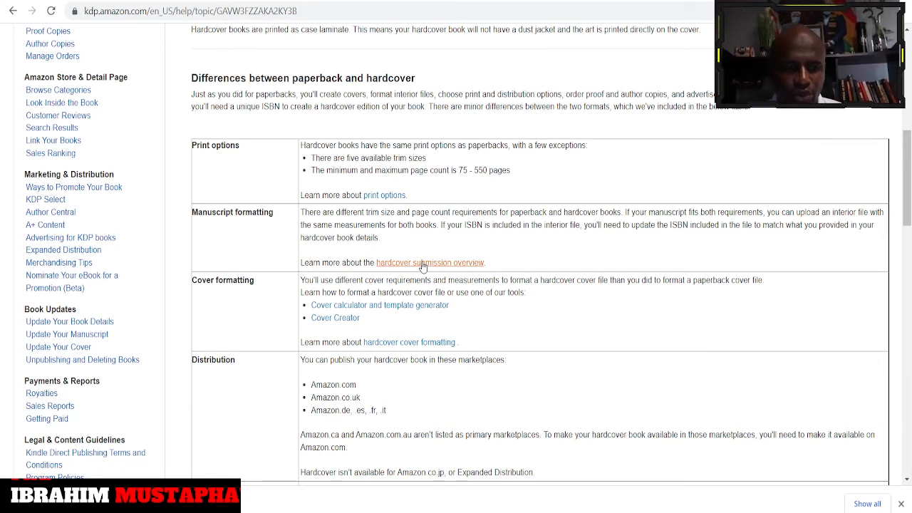
mouse_move(263, 316)
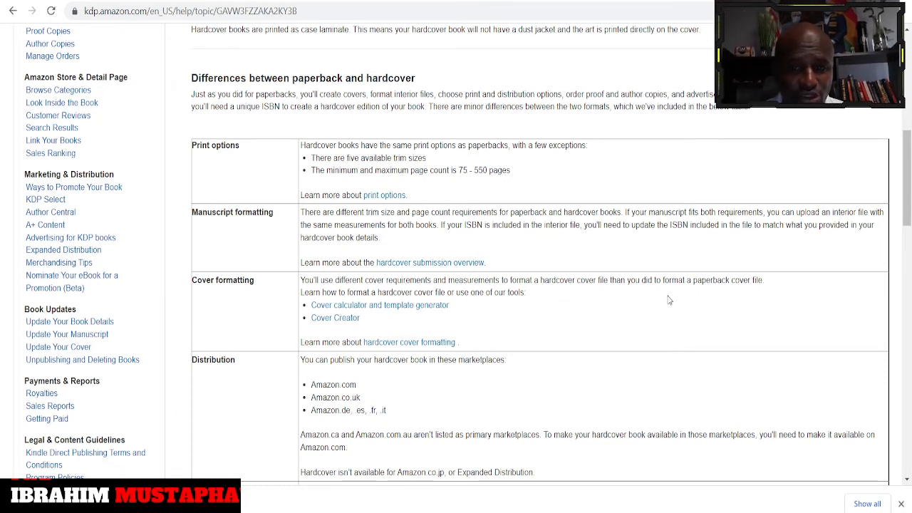
mouse_move(733, 314)
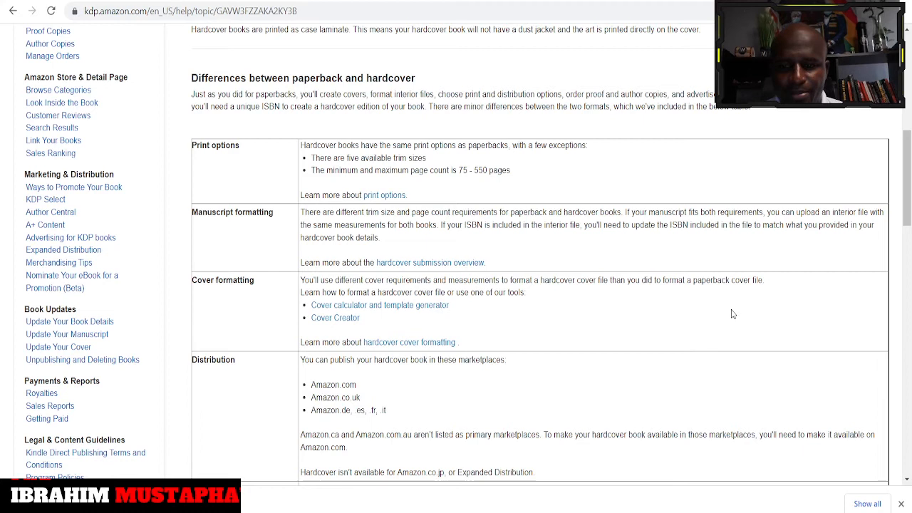
mouse_move(444, 314)
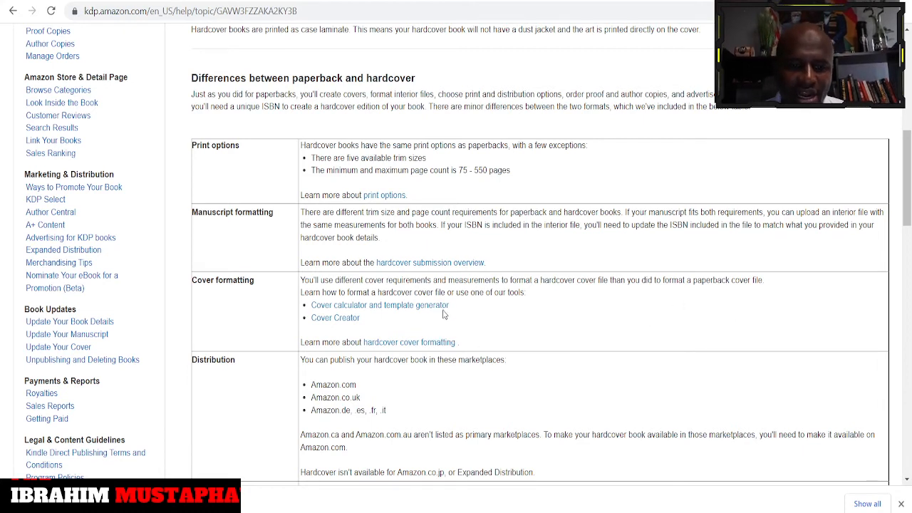
mouse_move(517, 308)
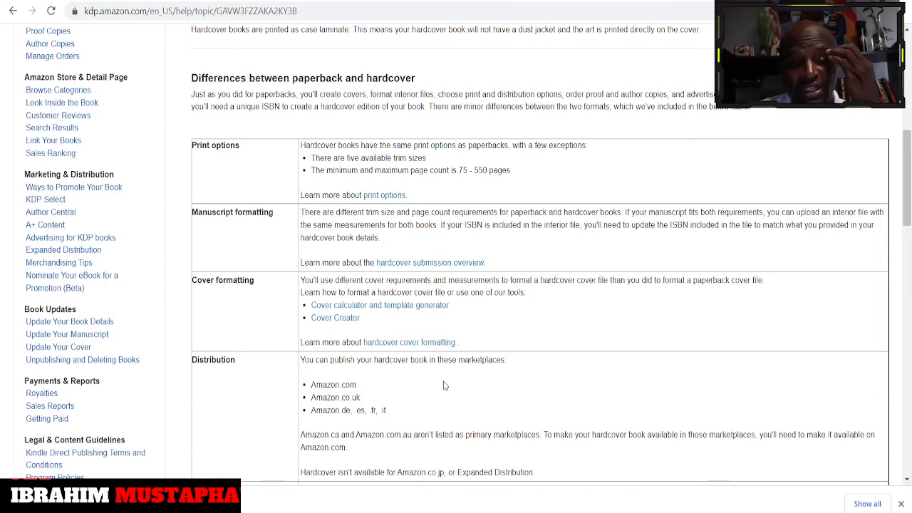
scroll(down, 3)
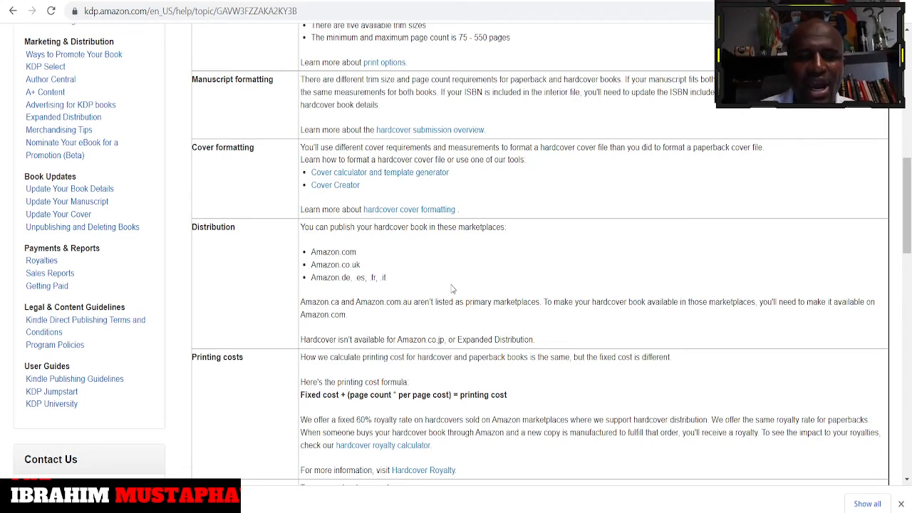
Scroll the comparison table down to the Reporting row on viewing hardcover sales
scroll(down, 3)
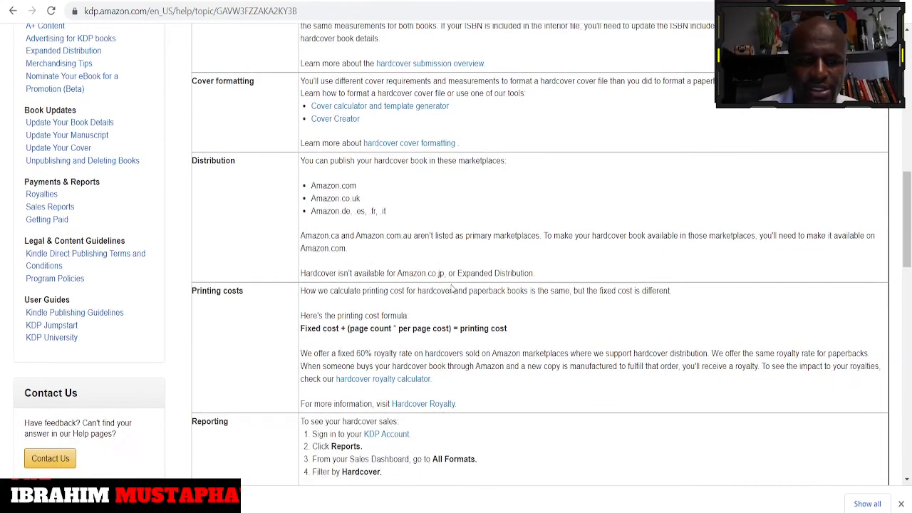
mouse_move(389, 218)
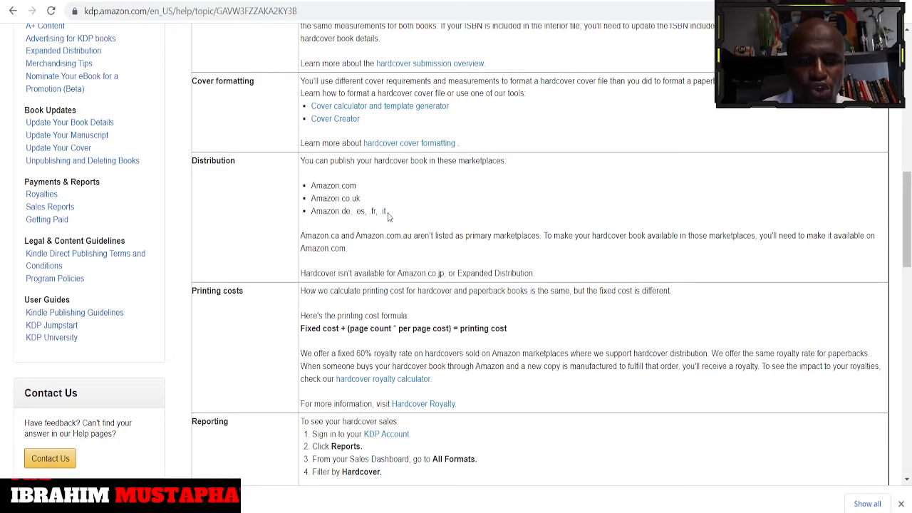
mouse_move(400, 230)
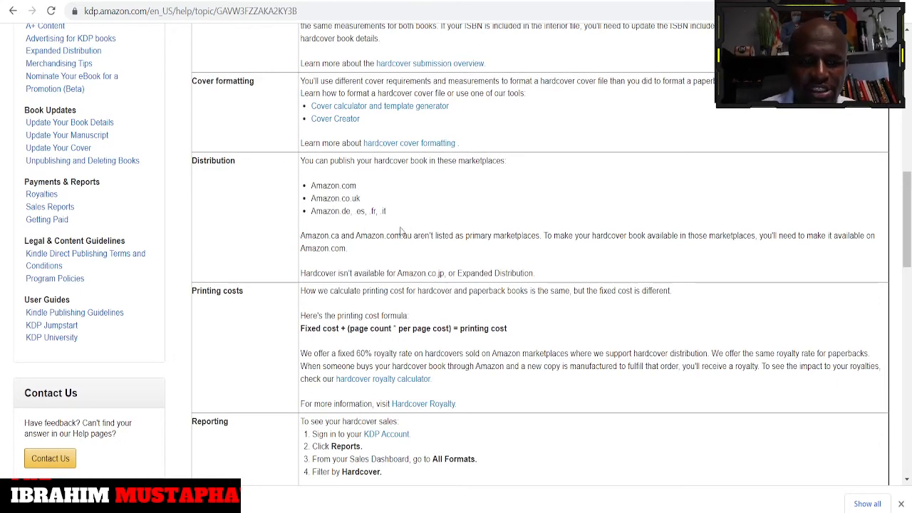
mouse_move(376, 231)
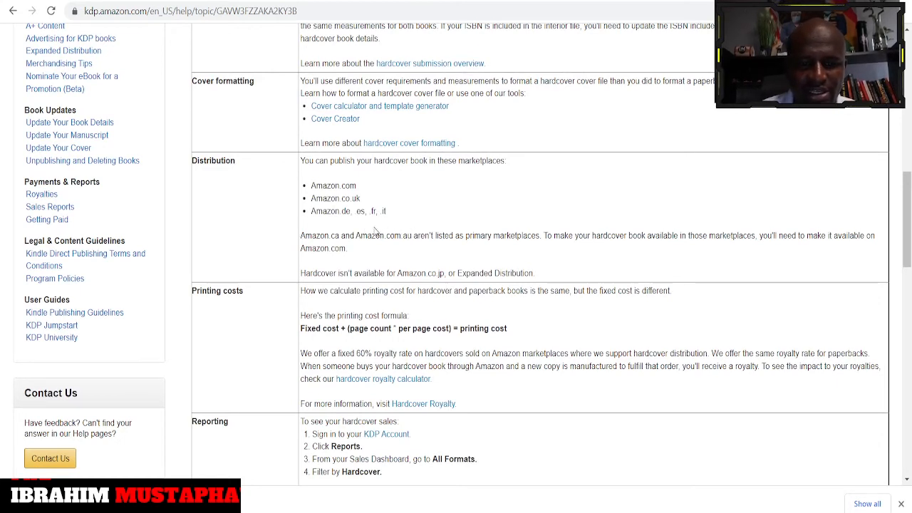
mouse_move(306, 265)
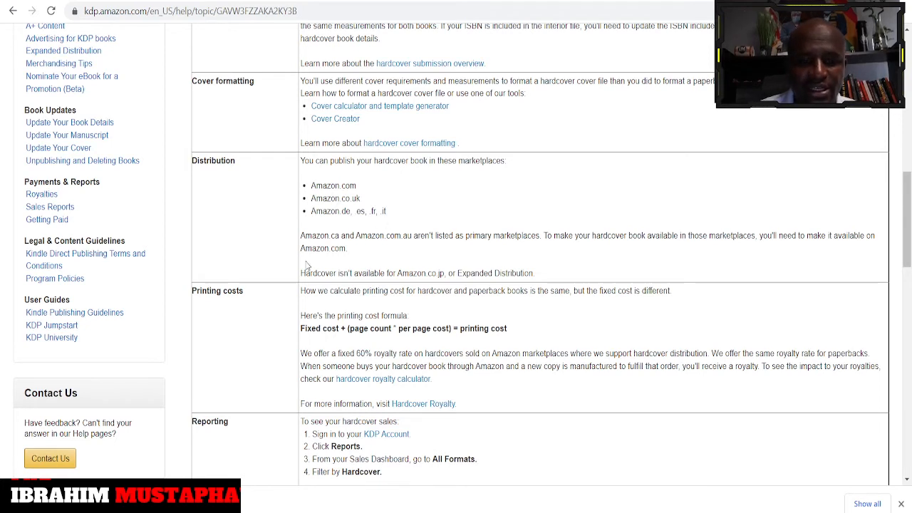
mouse_move(358, 255)
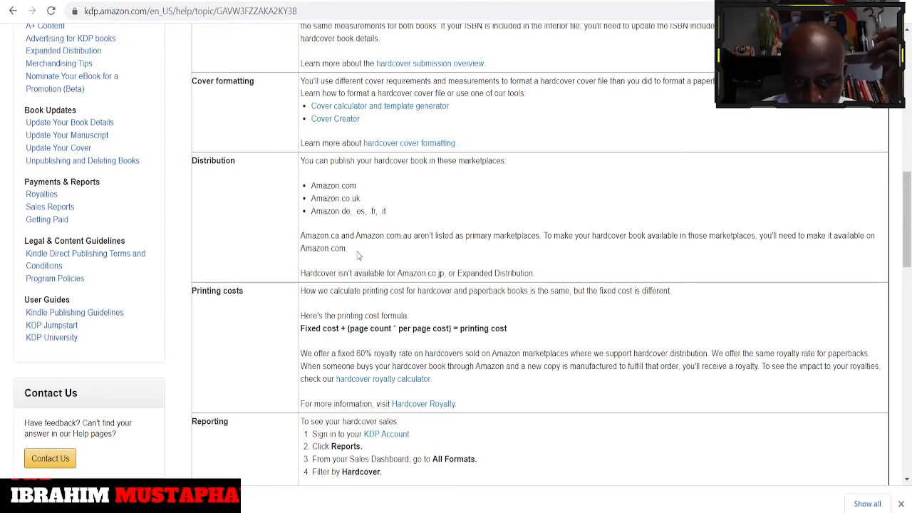
mouse_move(426, 253)
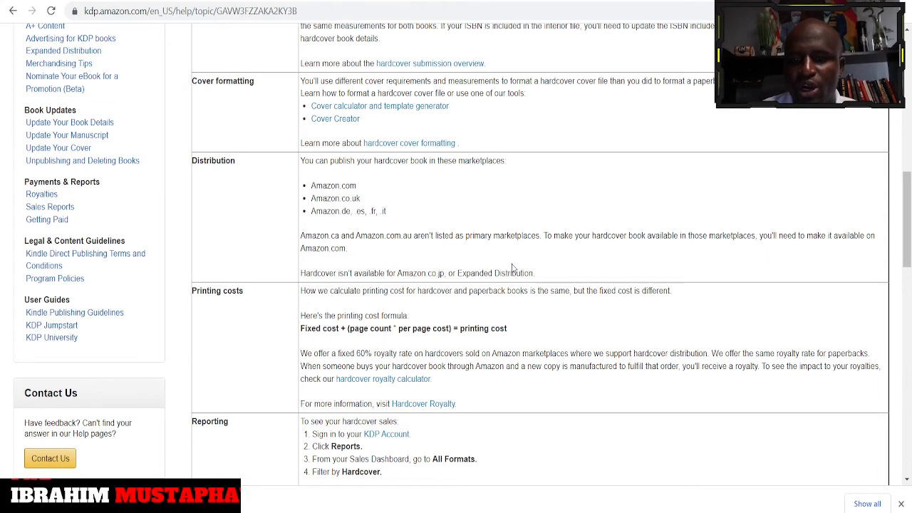
mouse_move(517, 270)
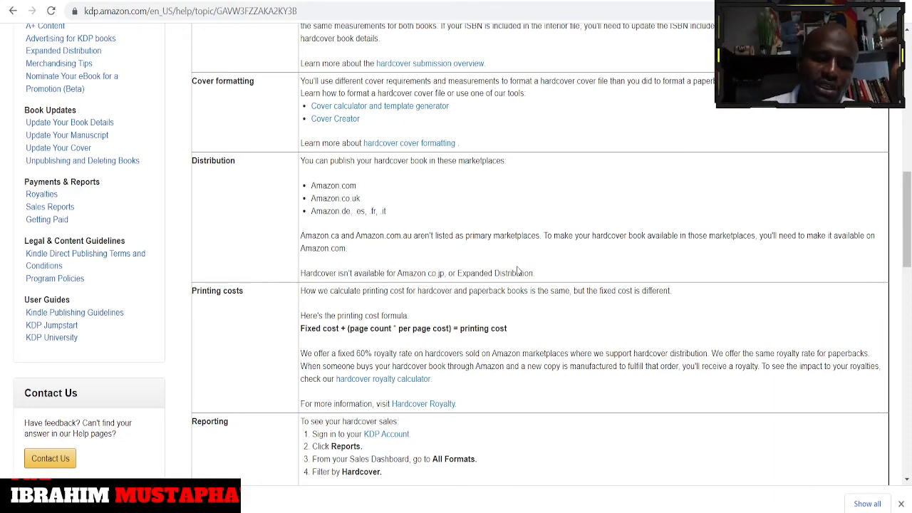
scroll(down, 3)
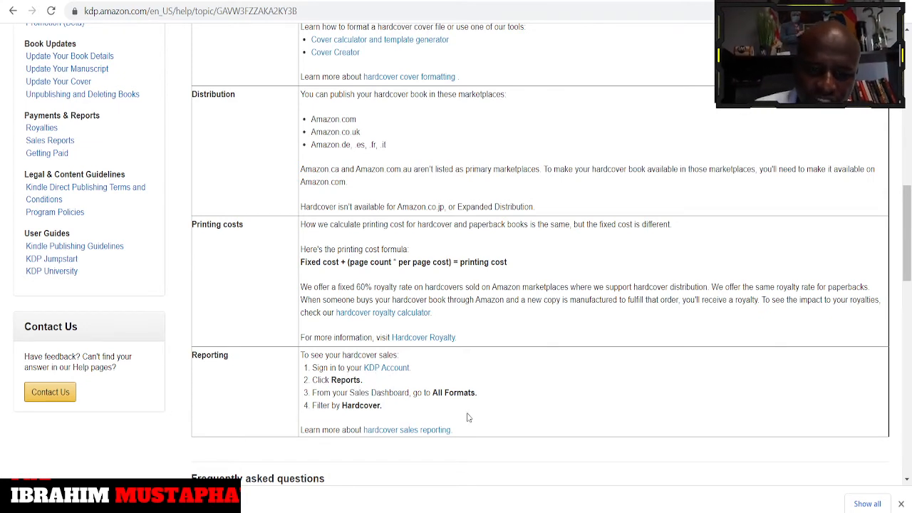
mouse_move(400, 420)
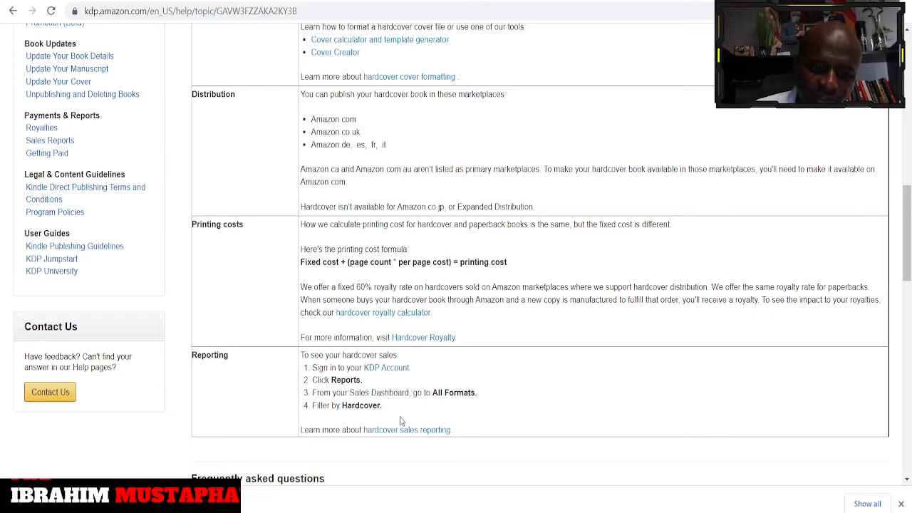
Scroll below the comparison table to the hardcover Frequently asked questions heading
scroll(down, 3)
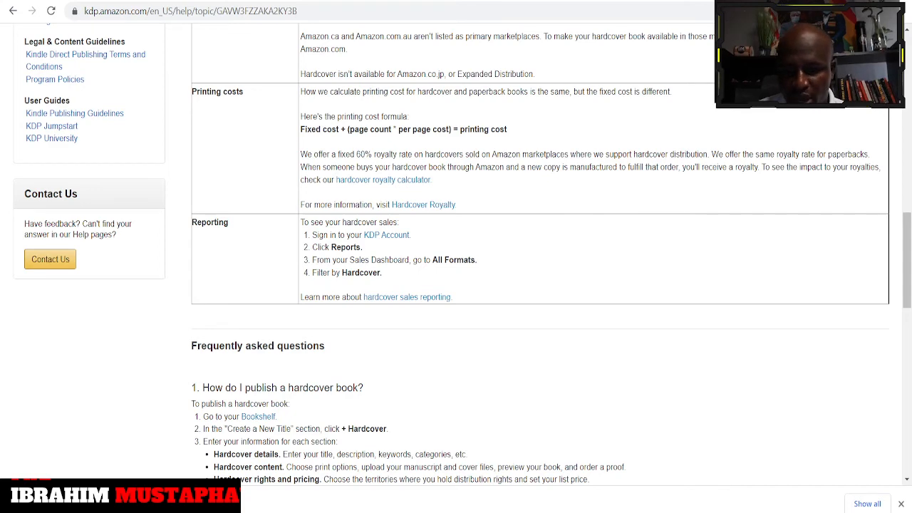
Read through the hardcover FAQ on converting existing books, ending at the Bookshelf new-title options
scroll(down, 3)
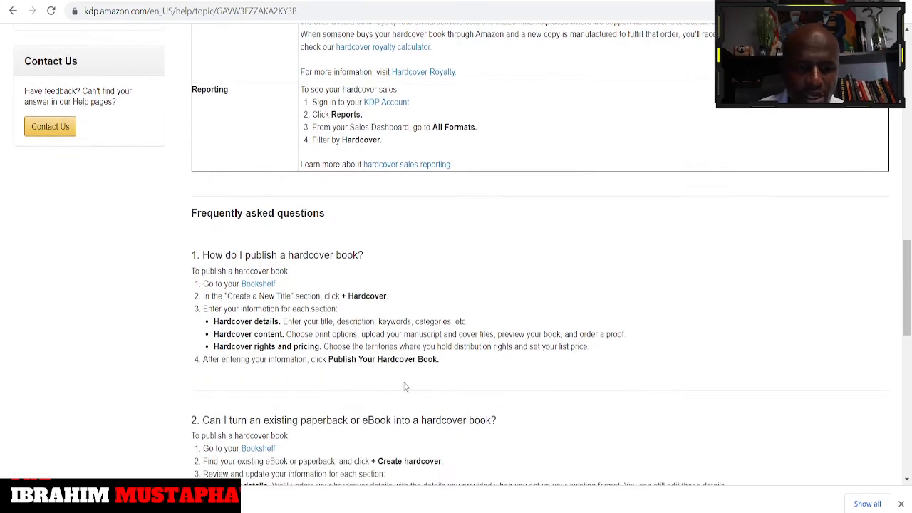
scroll(down, 3)
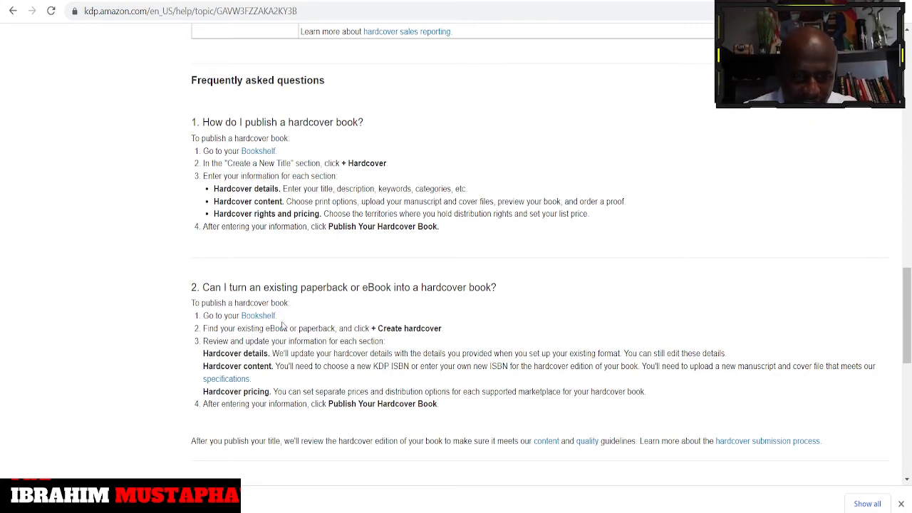
scroll(up, 3)
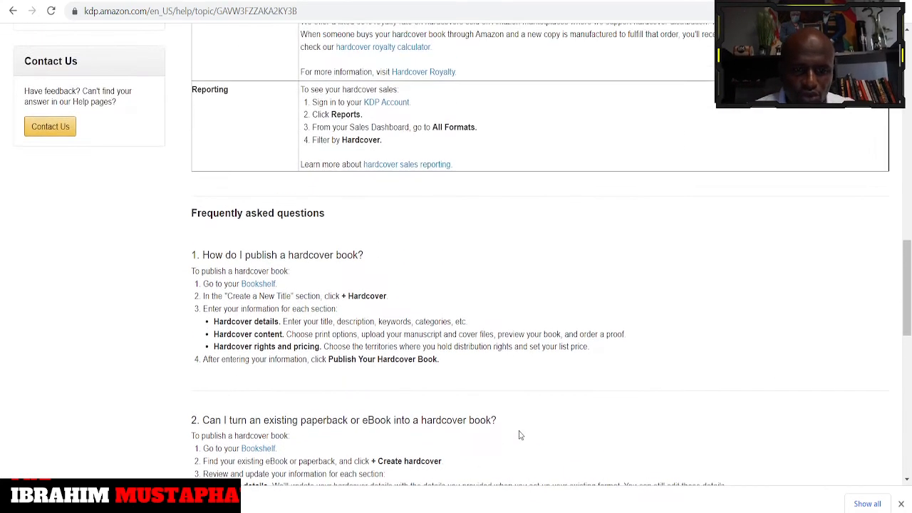
scroll(down, 3)
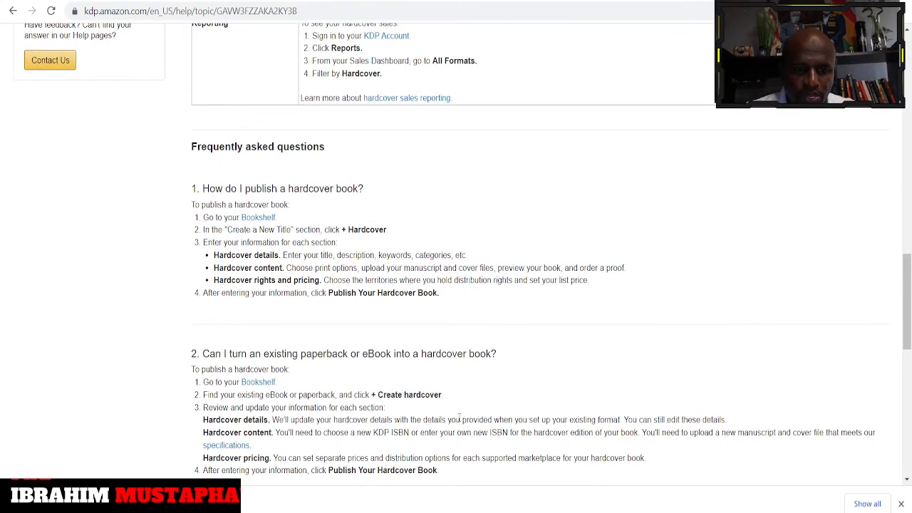
scroll(up, 3)
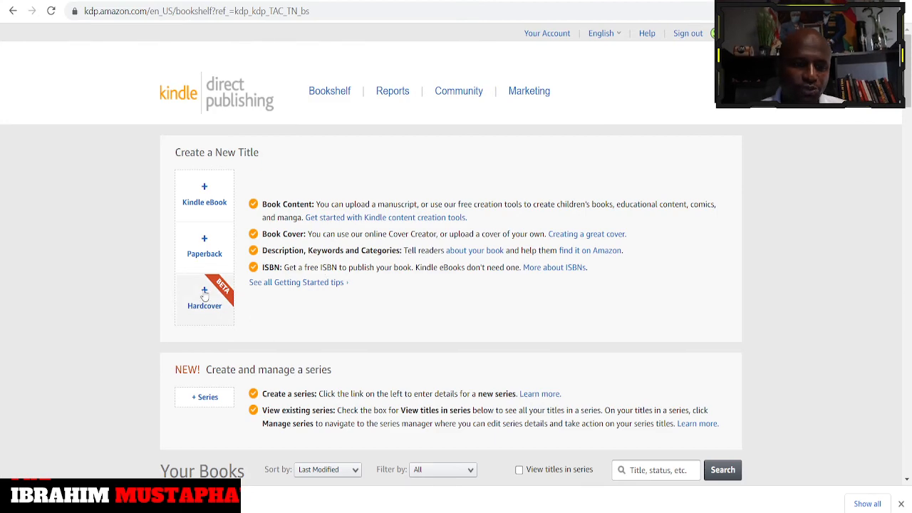
Scroll through Your Books reviewing each title's hardcover option, then back up to the new-title choices
scroll(down, 3)
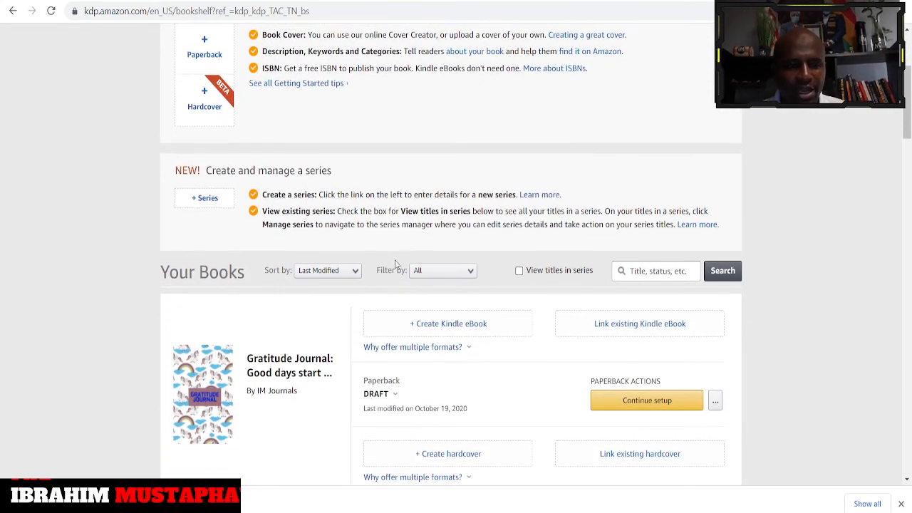
scroll(down, 3)
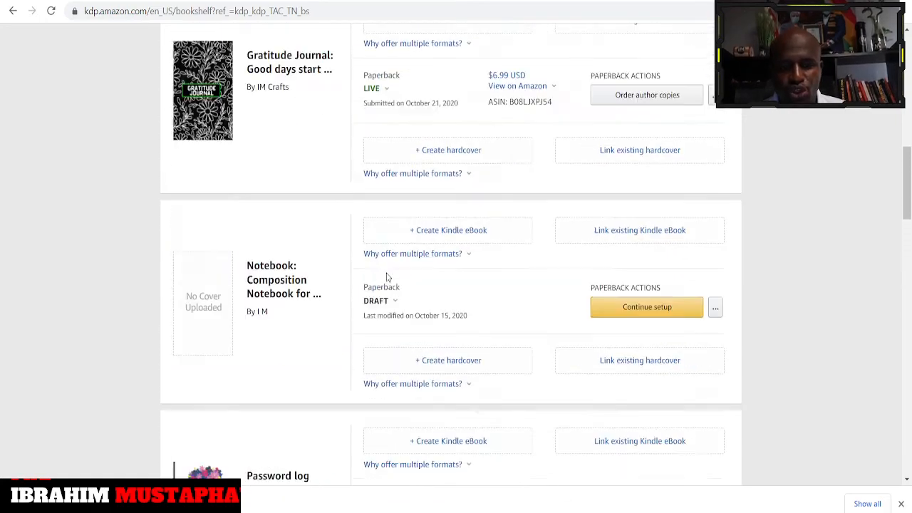
scroll(up, 3)
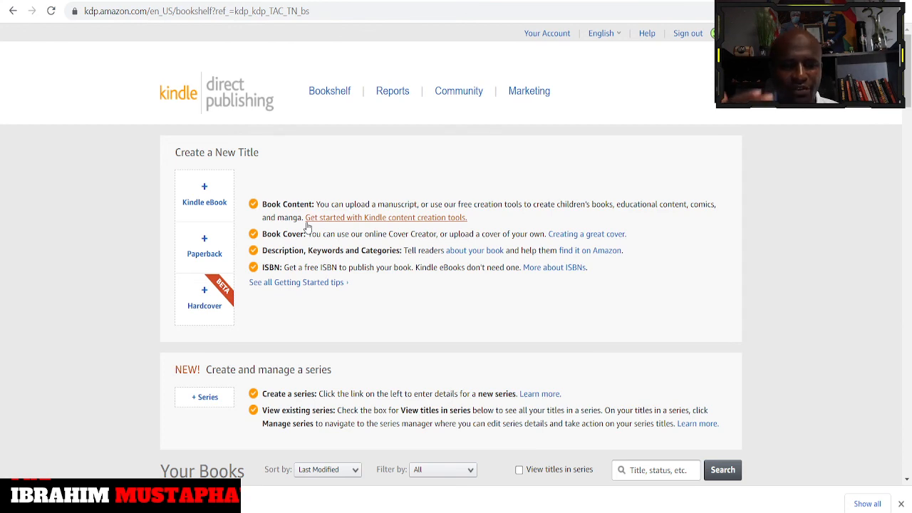
mouse_move(338, 160)
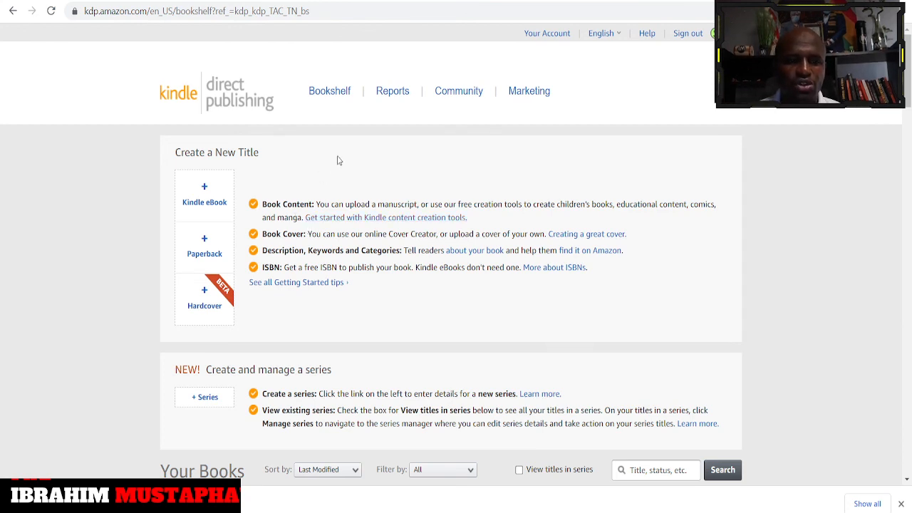